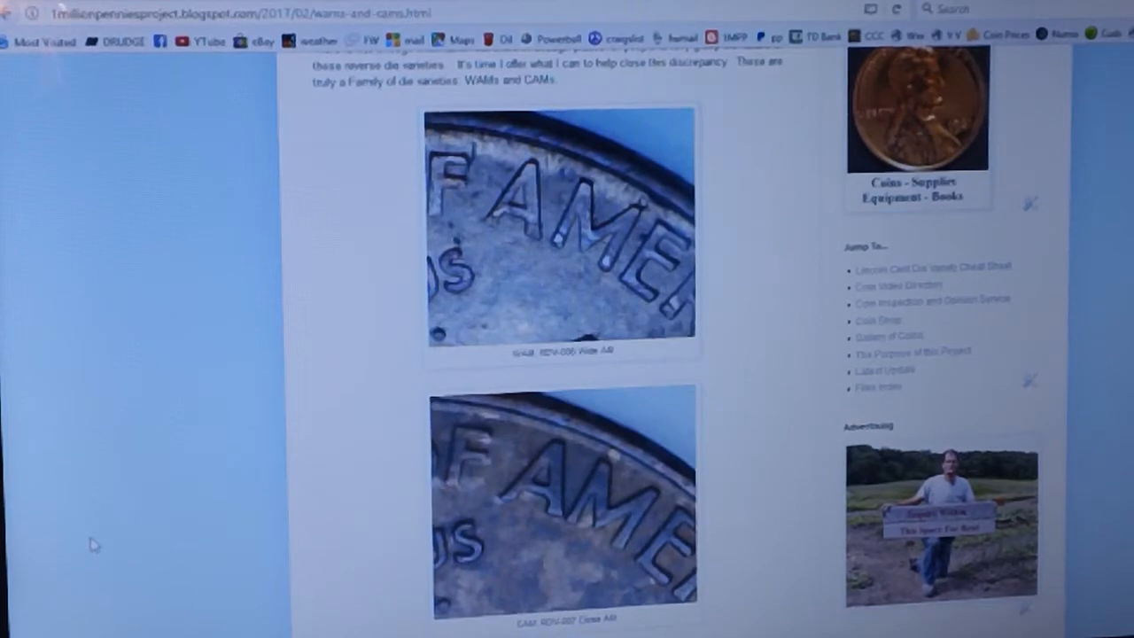
mouse_move(27, 341)
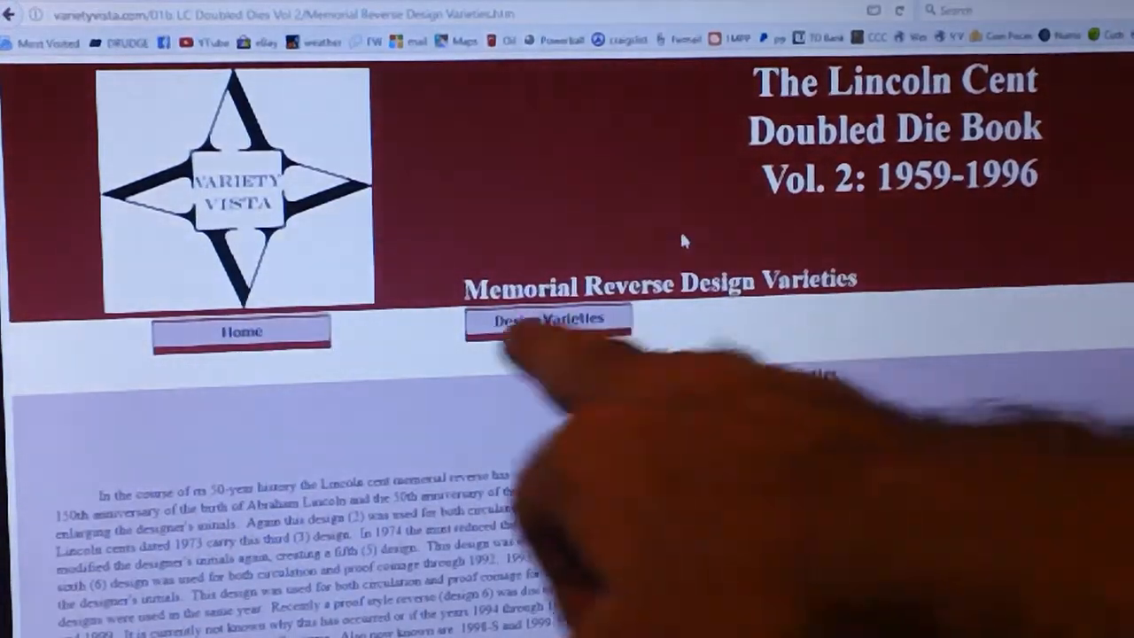
scroll("down", 3)
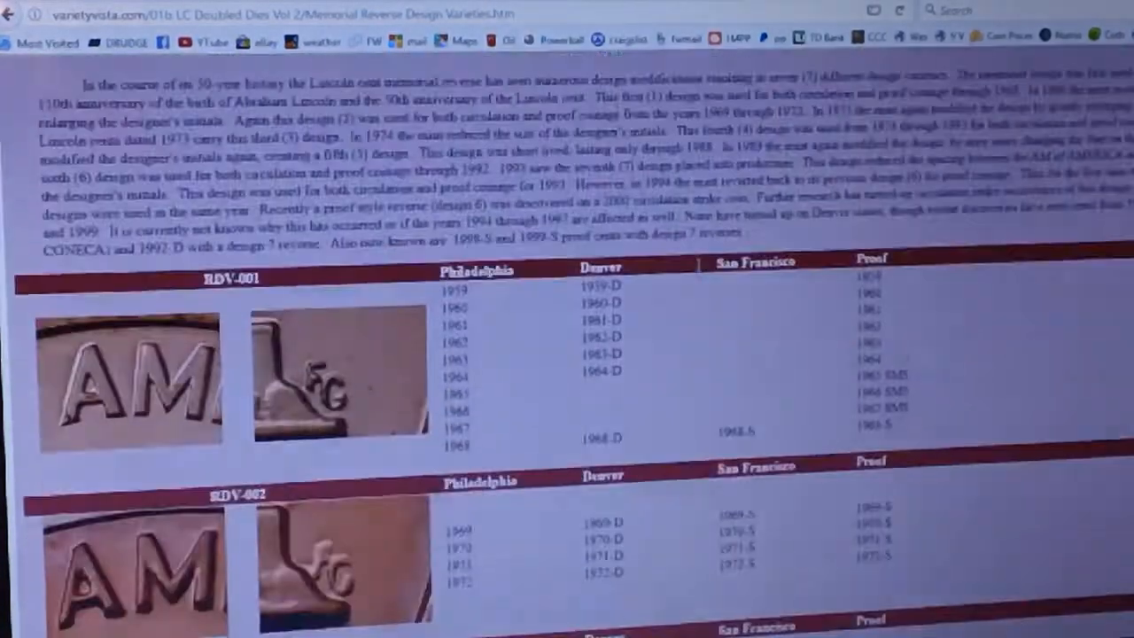
scroll("down", 3)
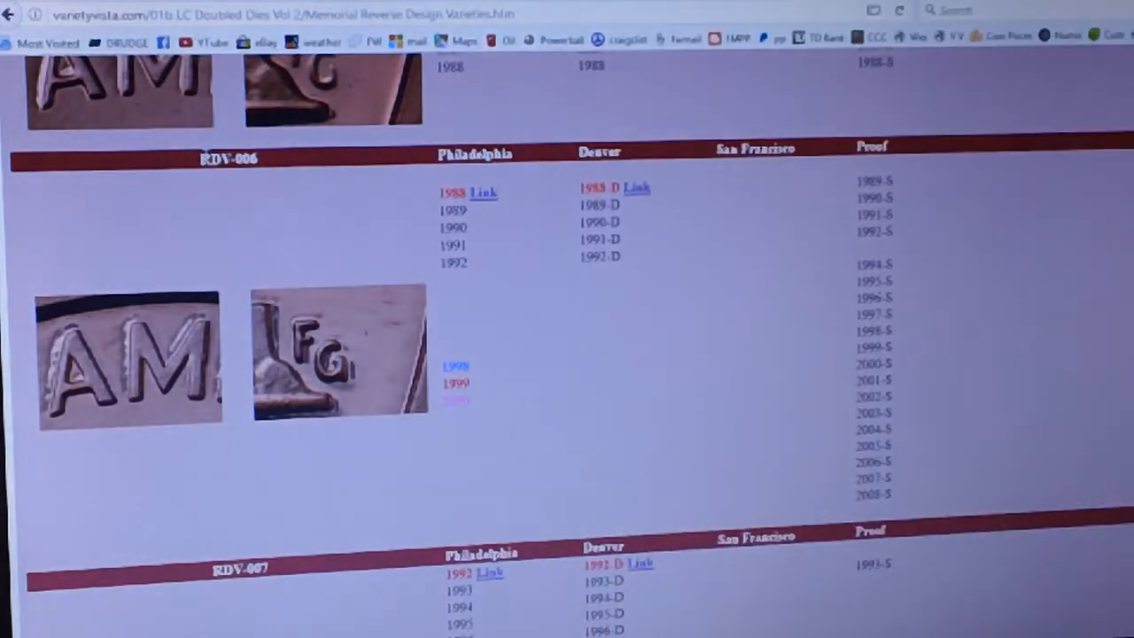
scroll("up", 3)
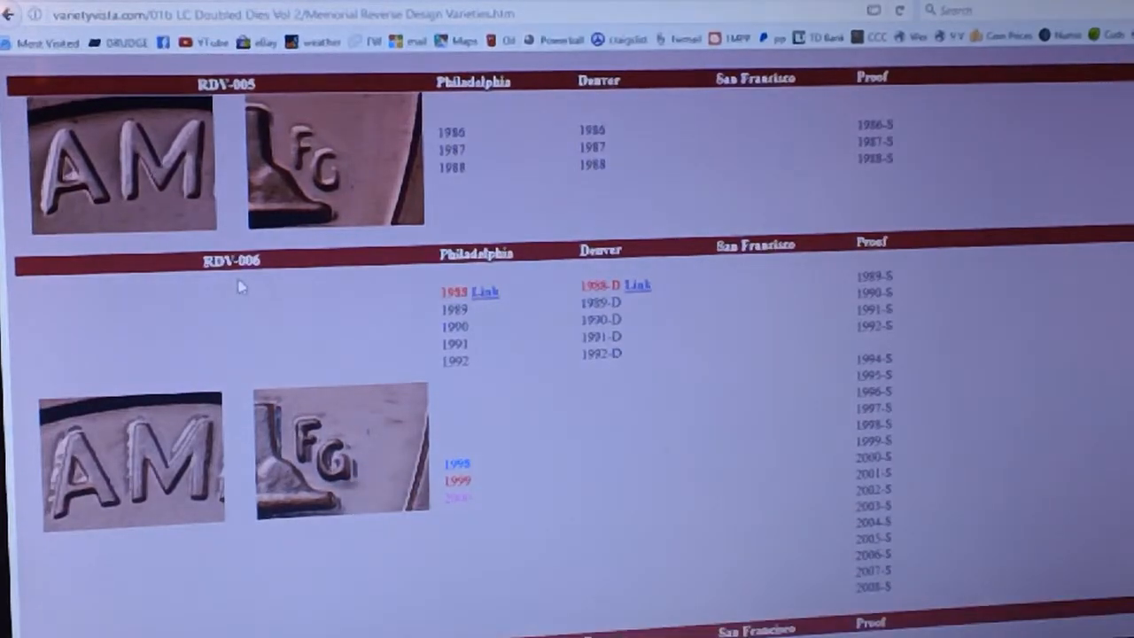
scroll("down", 3)
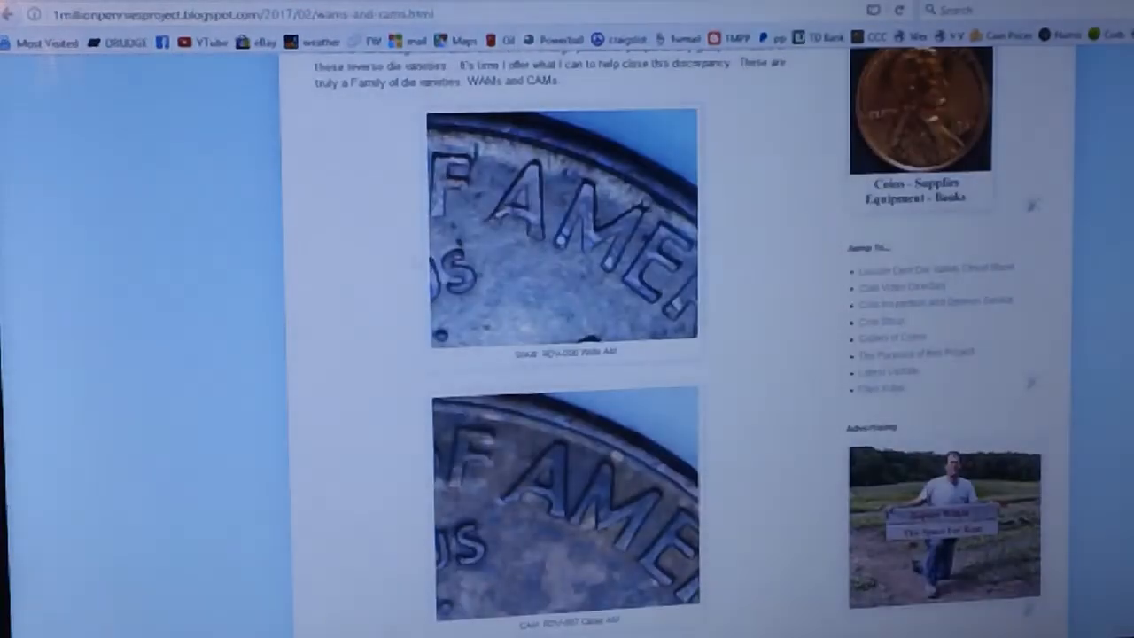
scroll("up", 3)
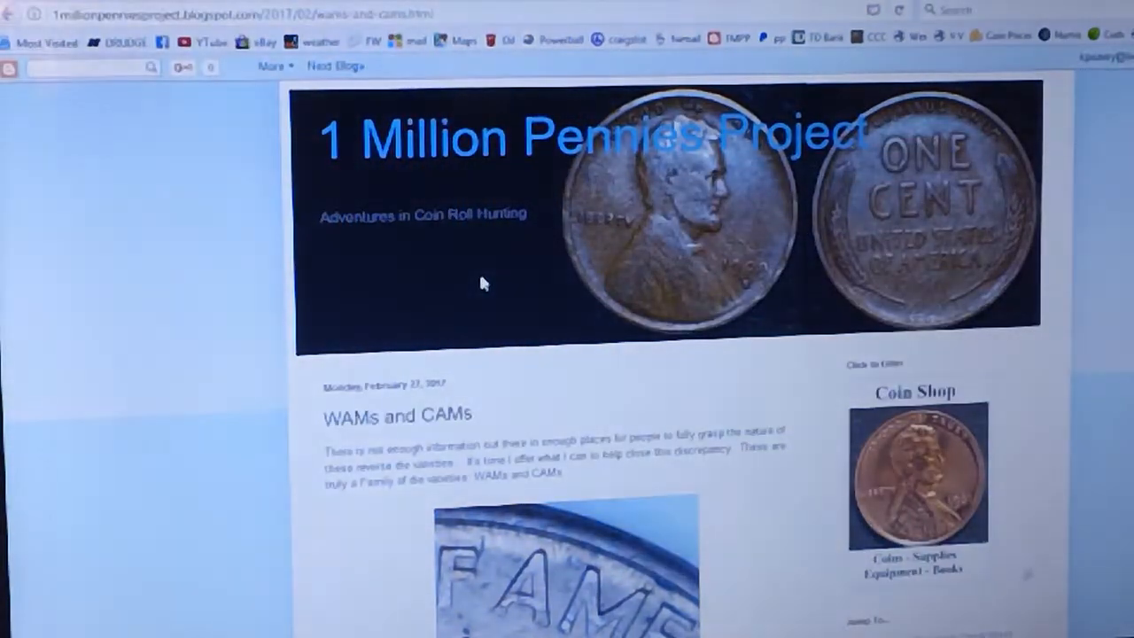
scroll("down", 3)
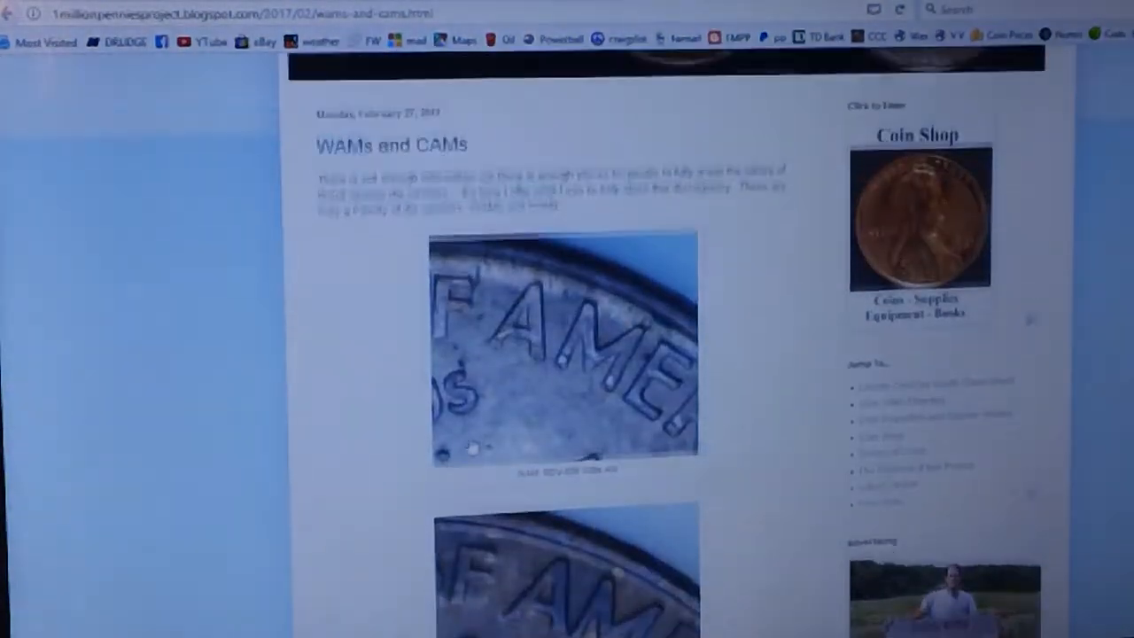
scroll("down", 3)
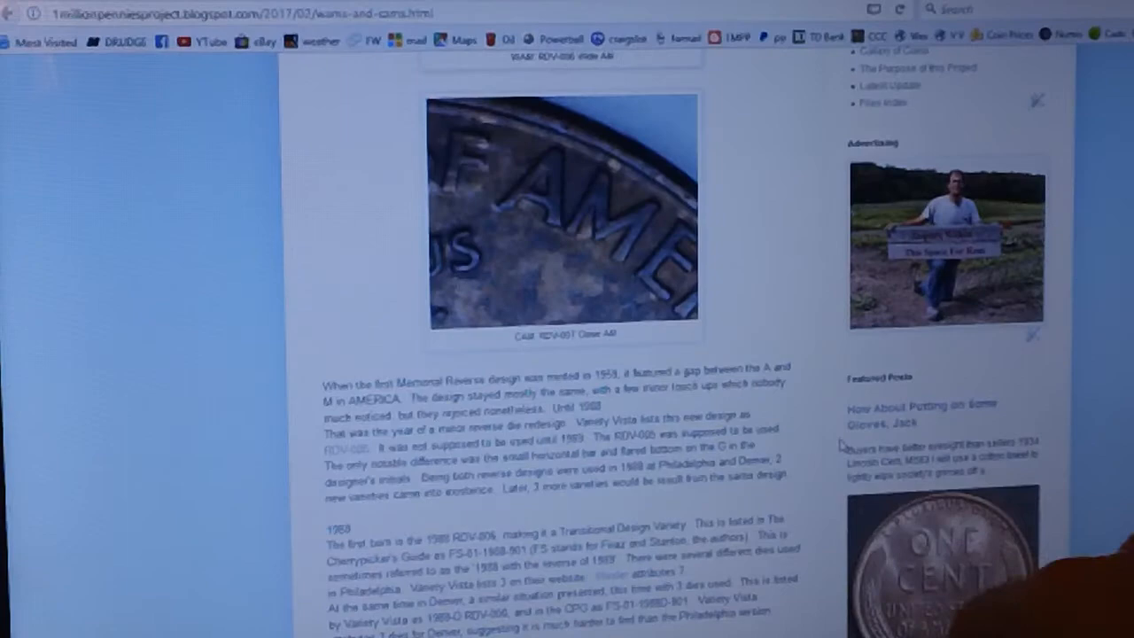
scroll("down", 3)
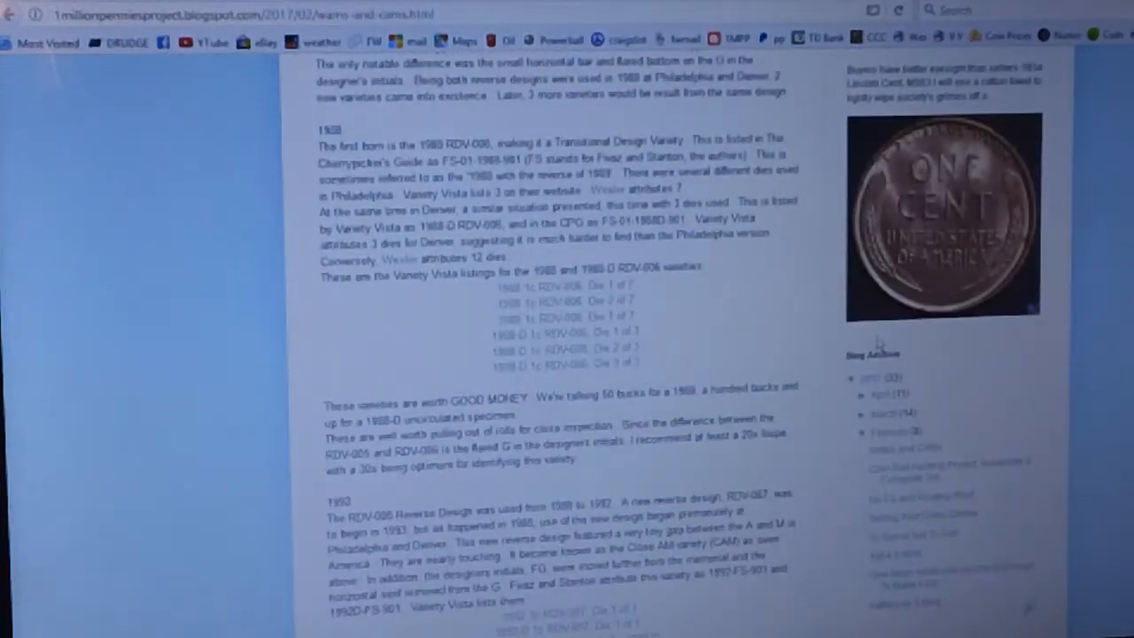
scroll("down", 3)
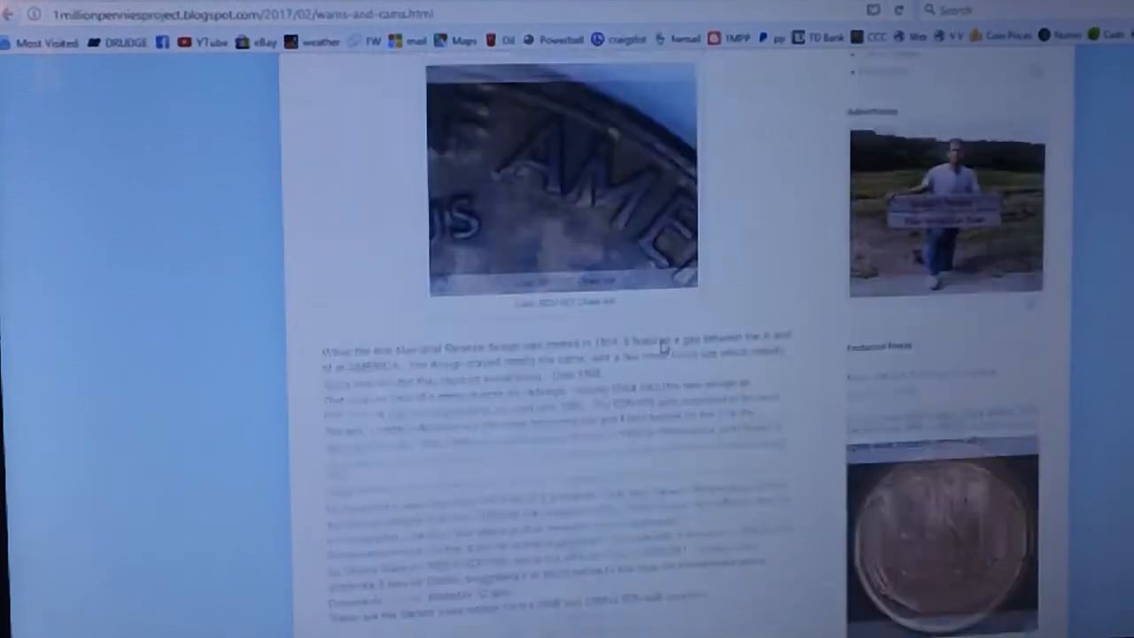
scroll("down", 3)
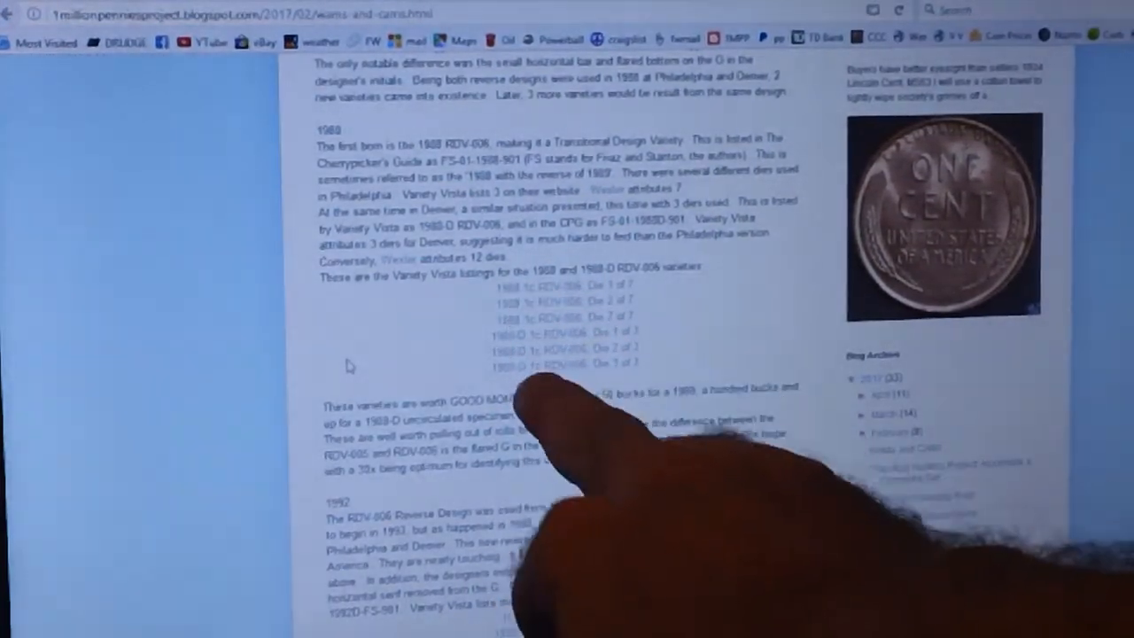
scroll("down", 3)
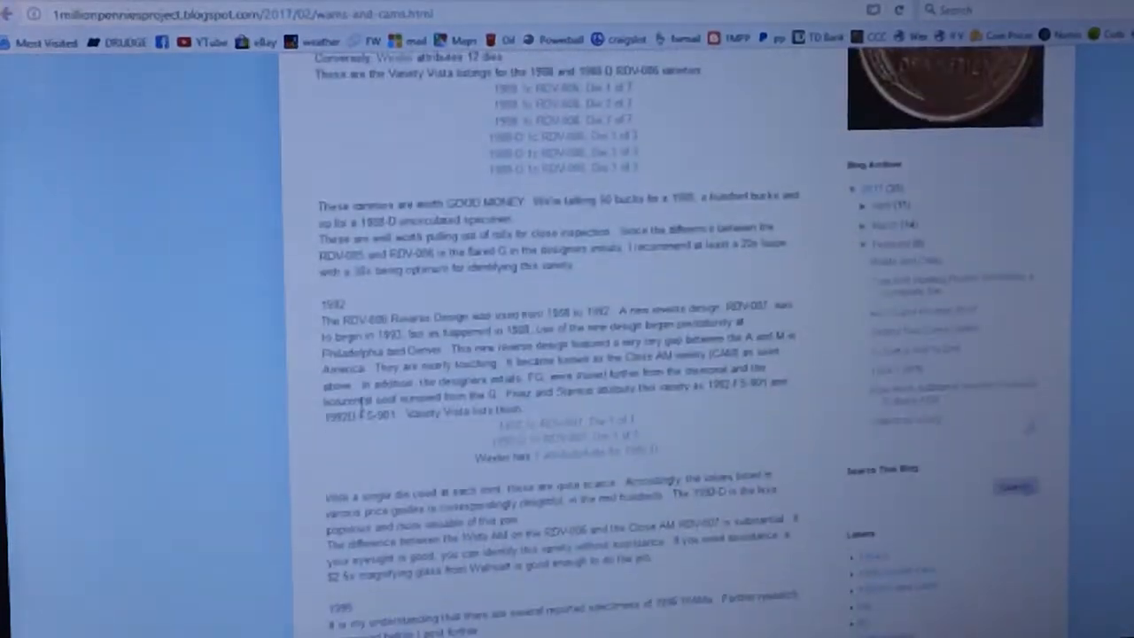
scroll("down", 3)
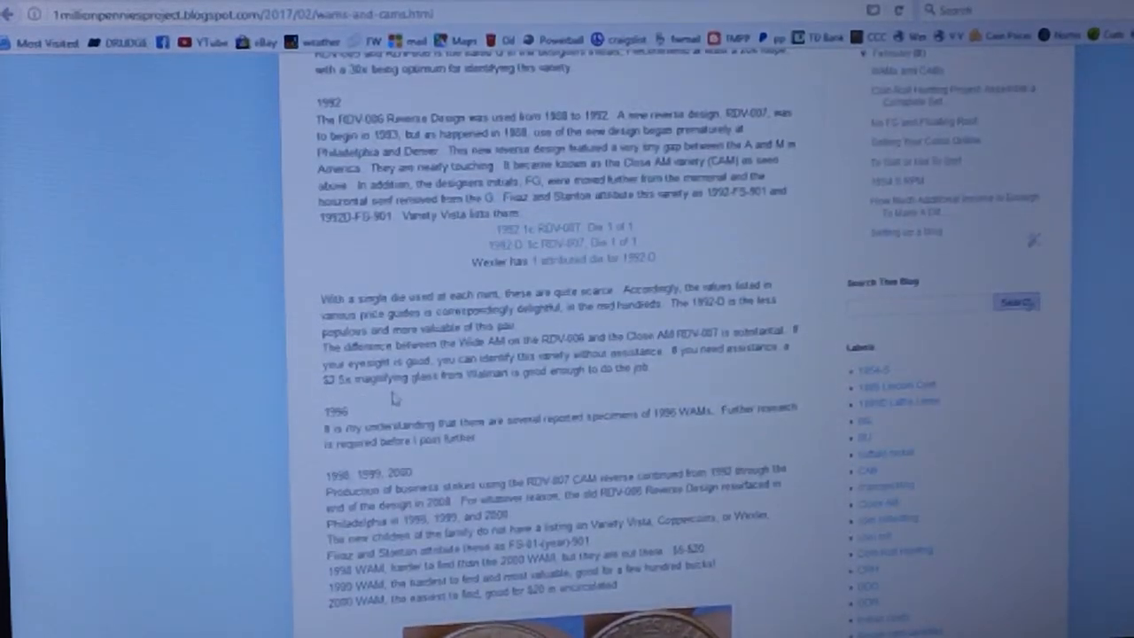
scroll("down", 3)
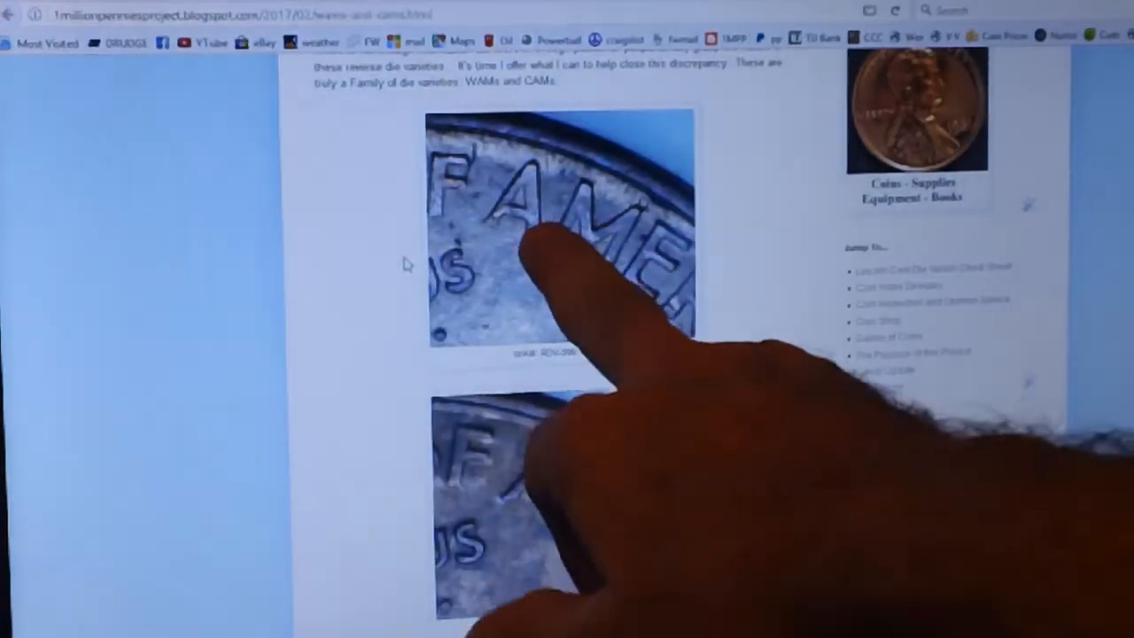
scroll("down", 3)
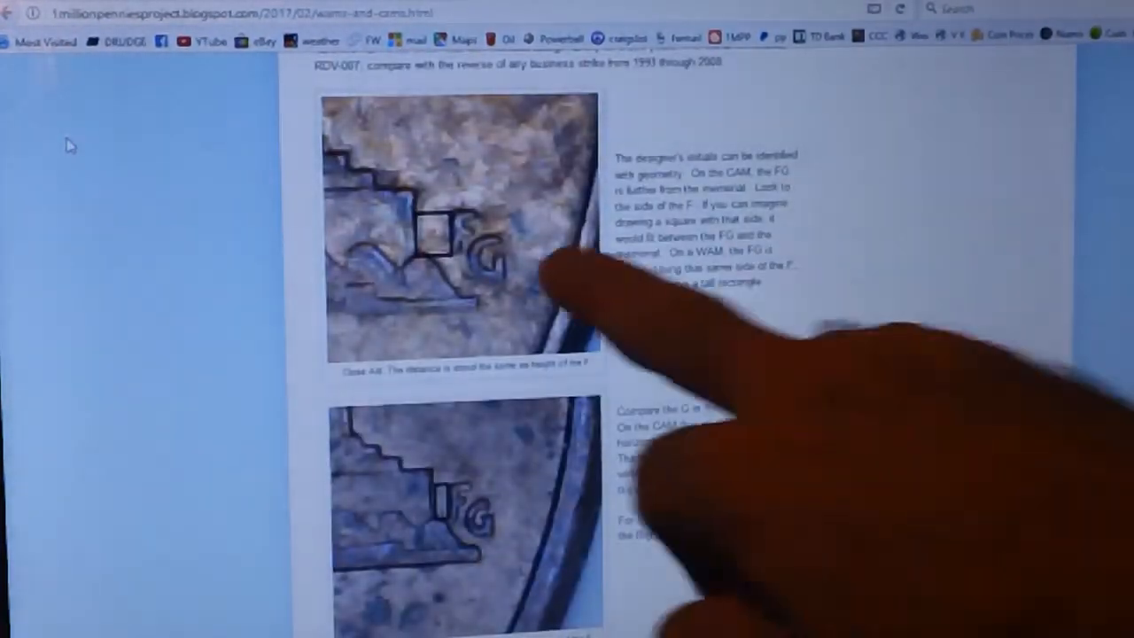